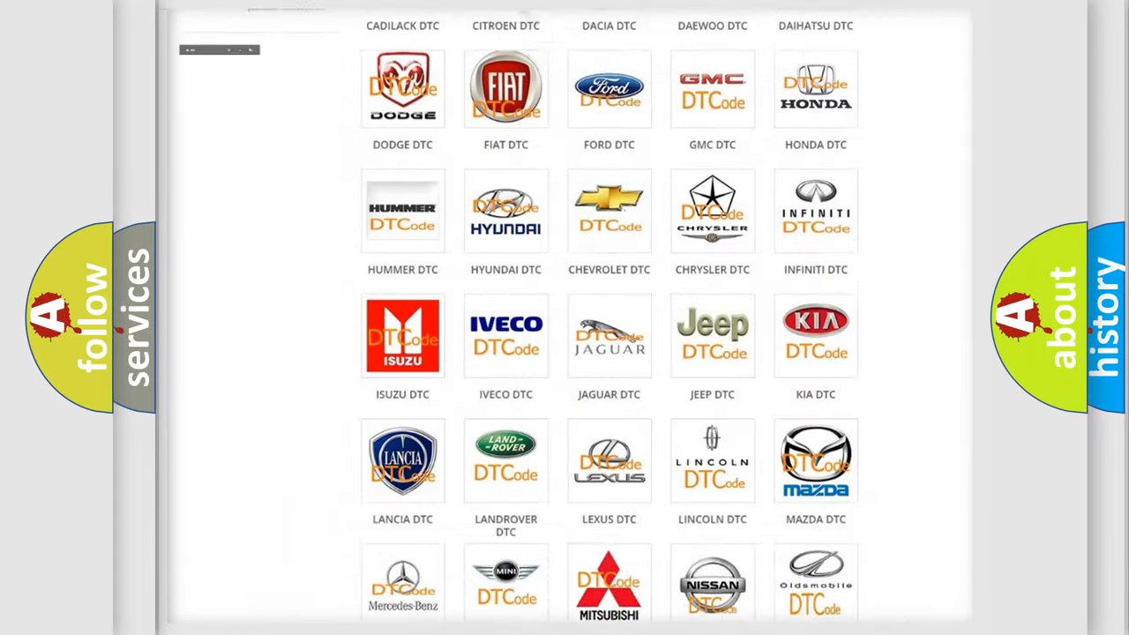
Navigate from the DTC category page to the Dodge DTC page and browse its code list.
scroll("up", 3)
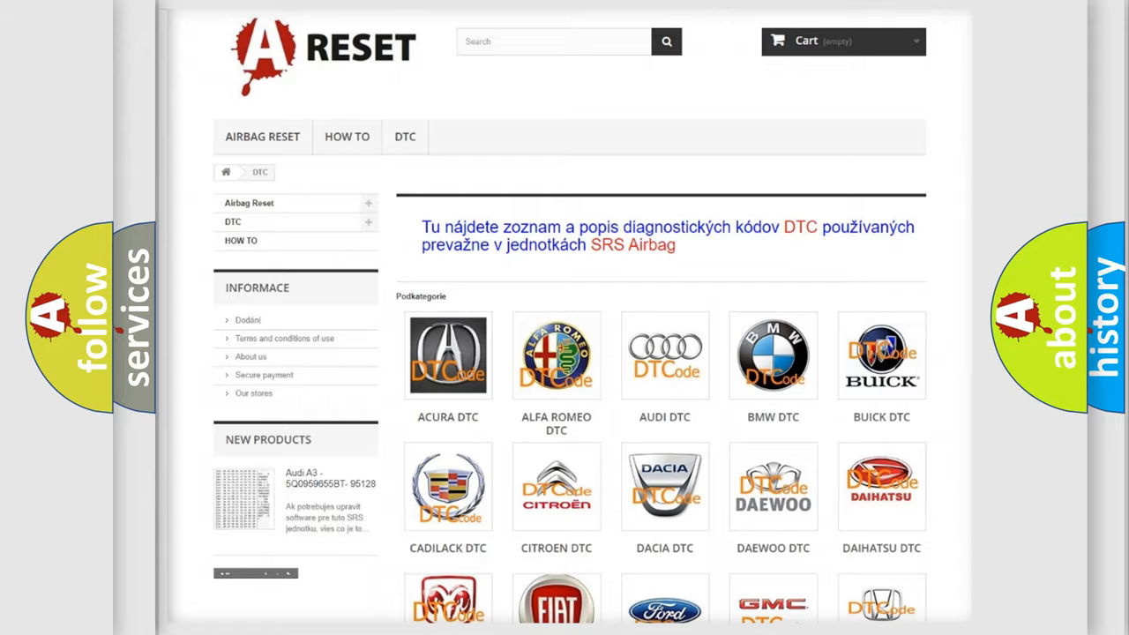
scroll("down", 3)
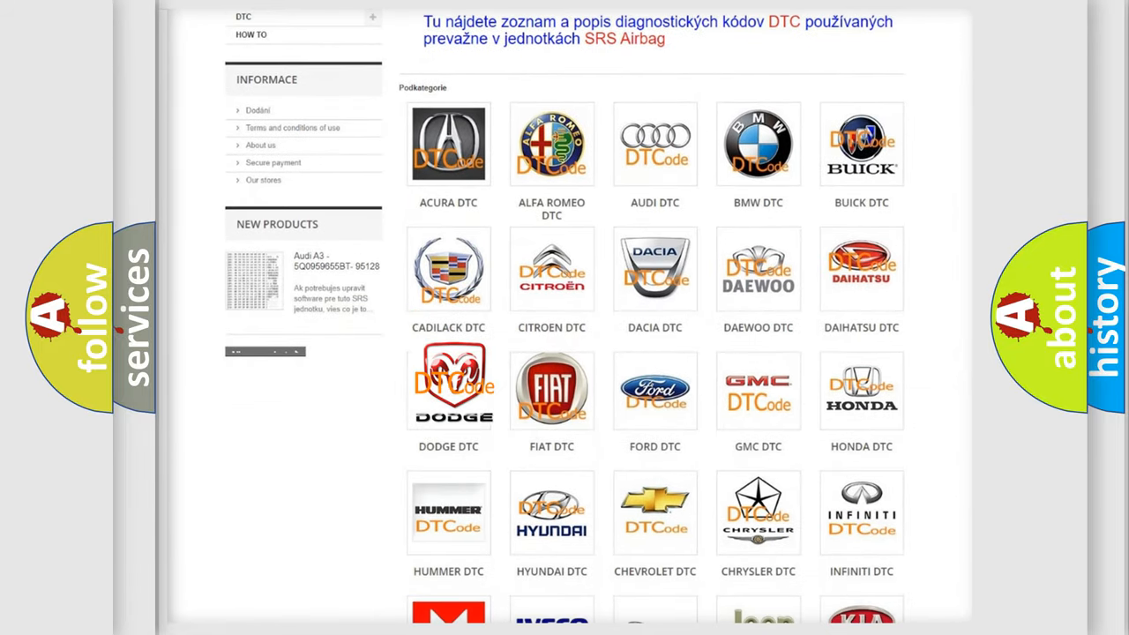
left_click(449, 385)
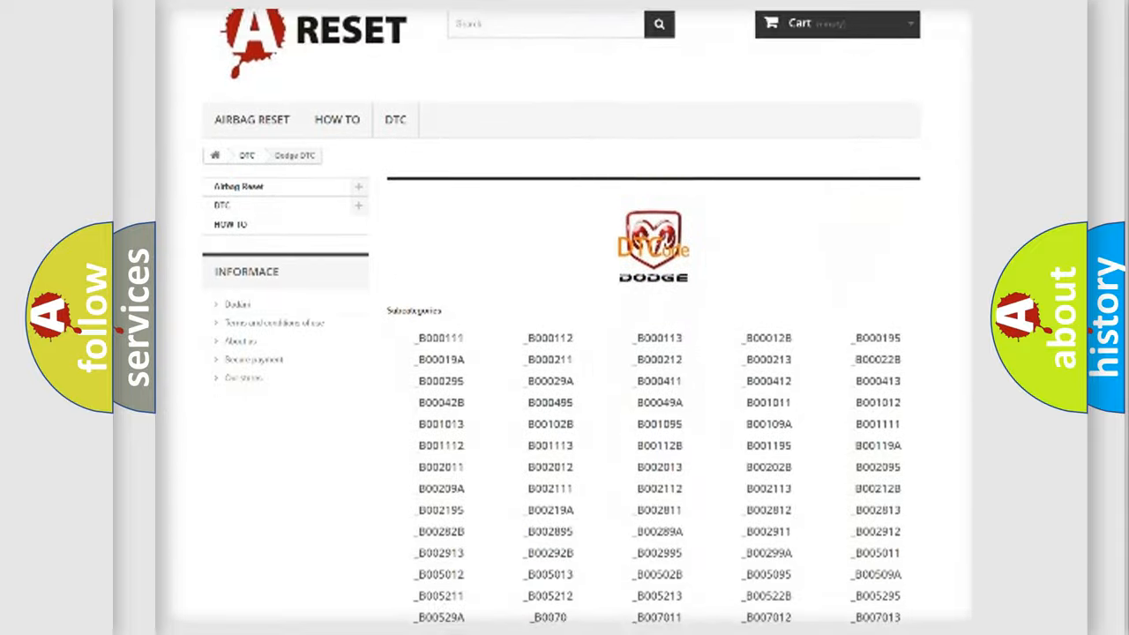
scroll("down", 3)
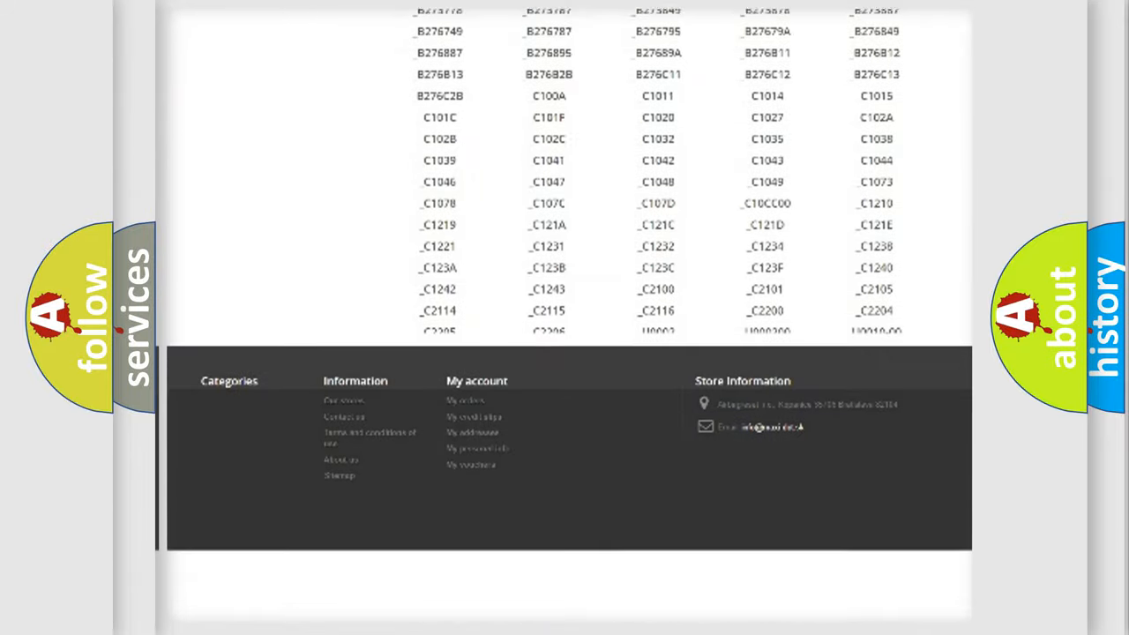